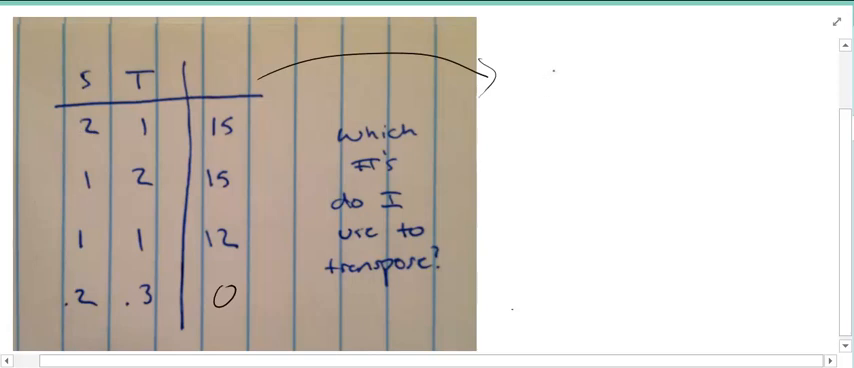
Draw a tall left bracket beside the S/T table to start the transposed matrix.
drag(540, 70, 510, 290)
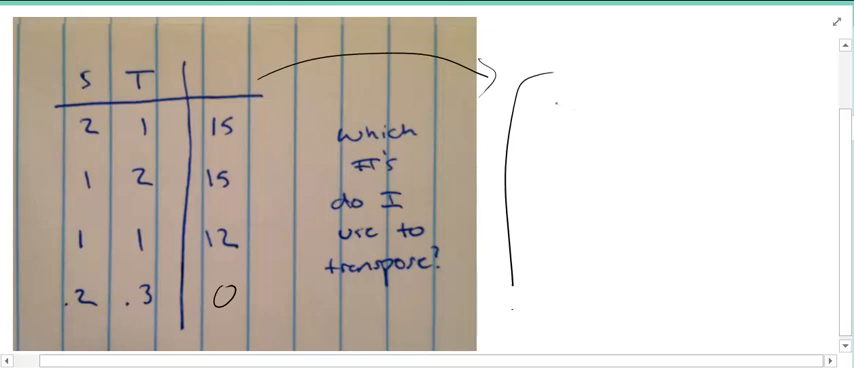